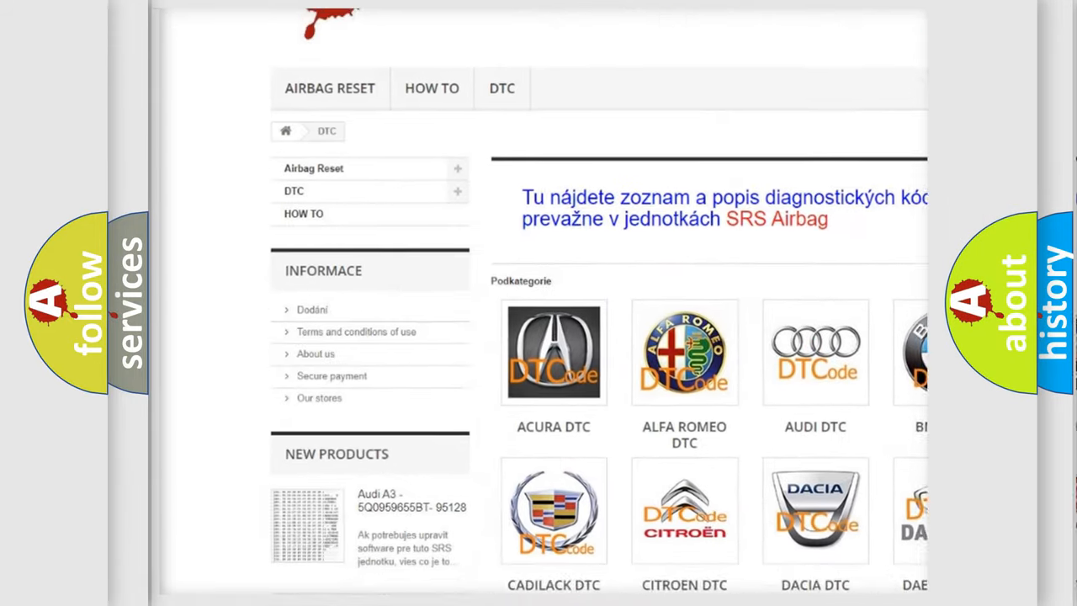
Reveal the P1A80 definition text: proxy alignment for the radio/ETM on the Chevrolet code card
scroll(down, 3)
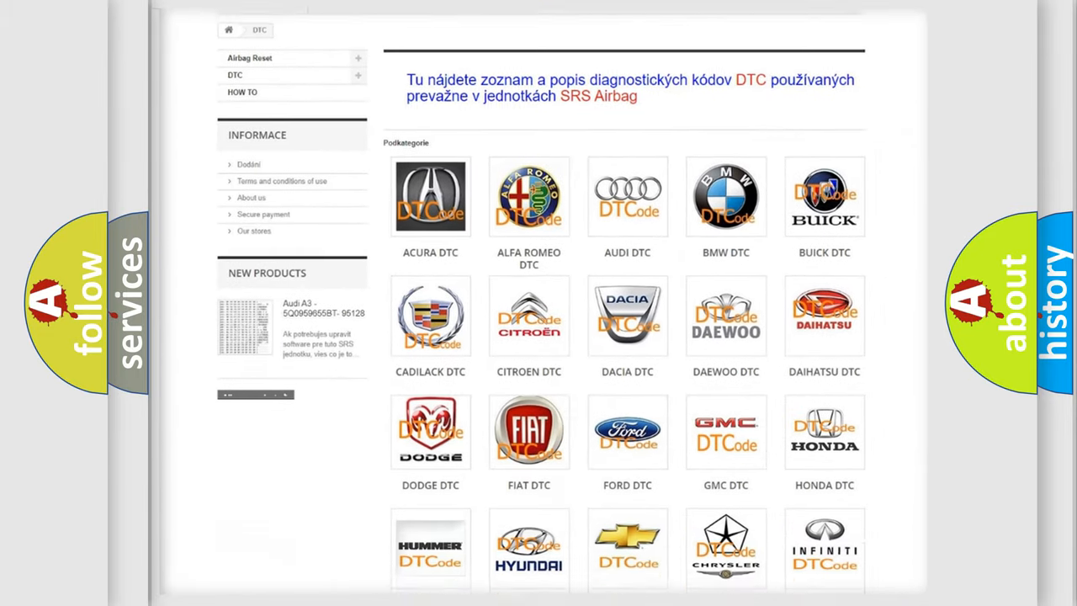
scroll(down, 3)
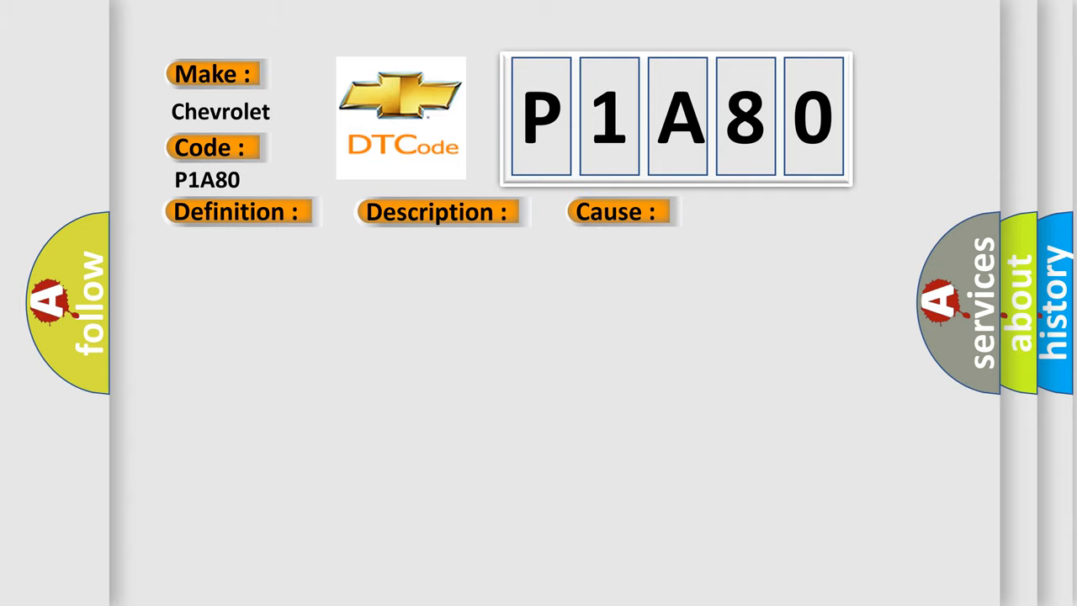
click(236, 212)
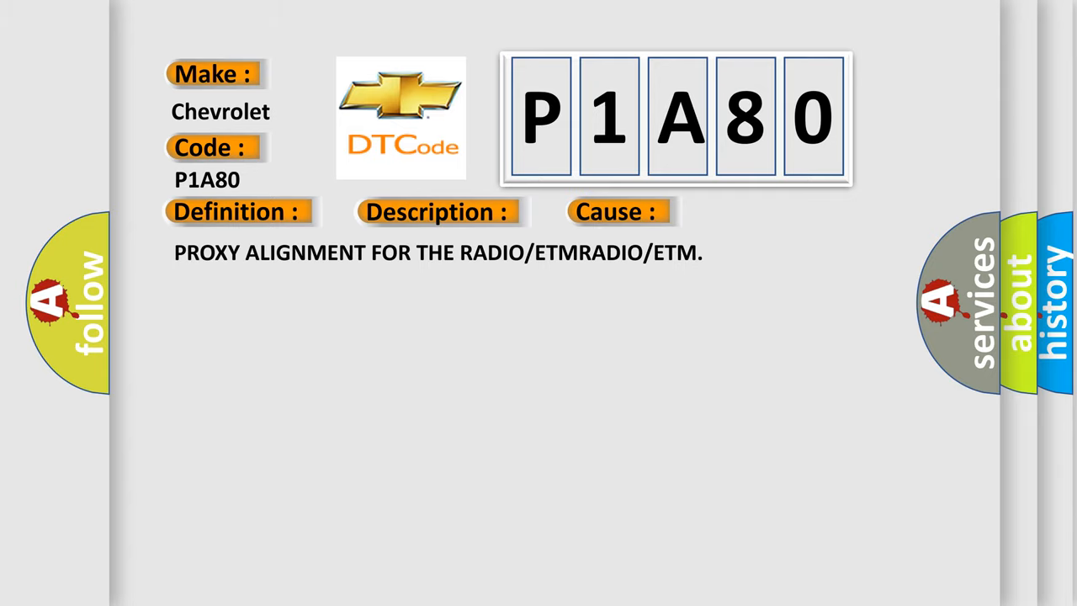